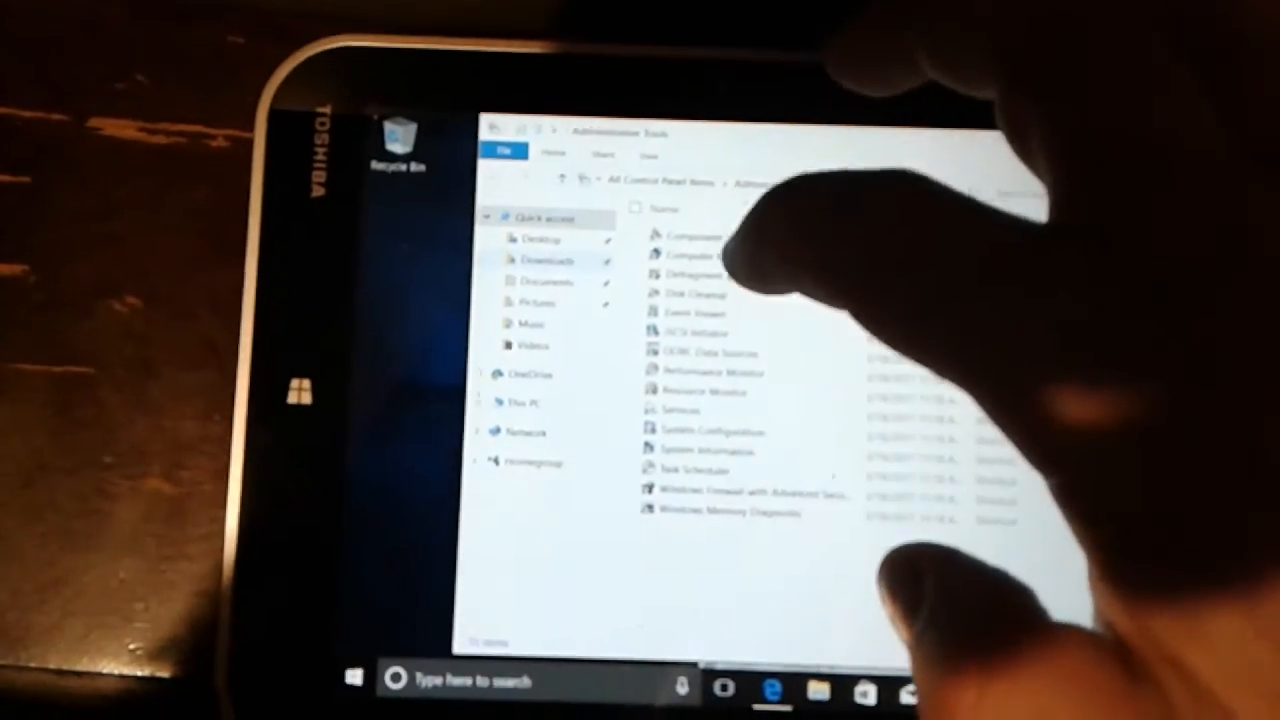
Launch Computer Management from the Administrative Tools folder to show System Tools, Storage, Services and Applications
{"action": "left_click", "coordinate": [710, 240]}
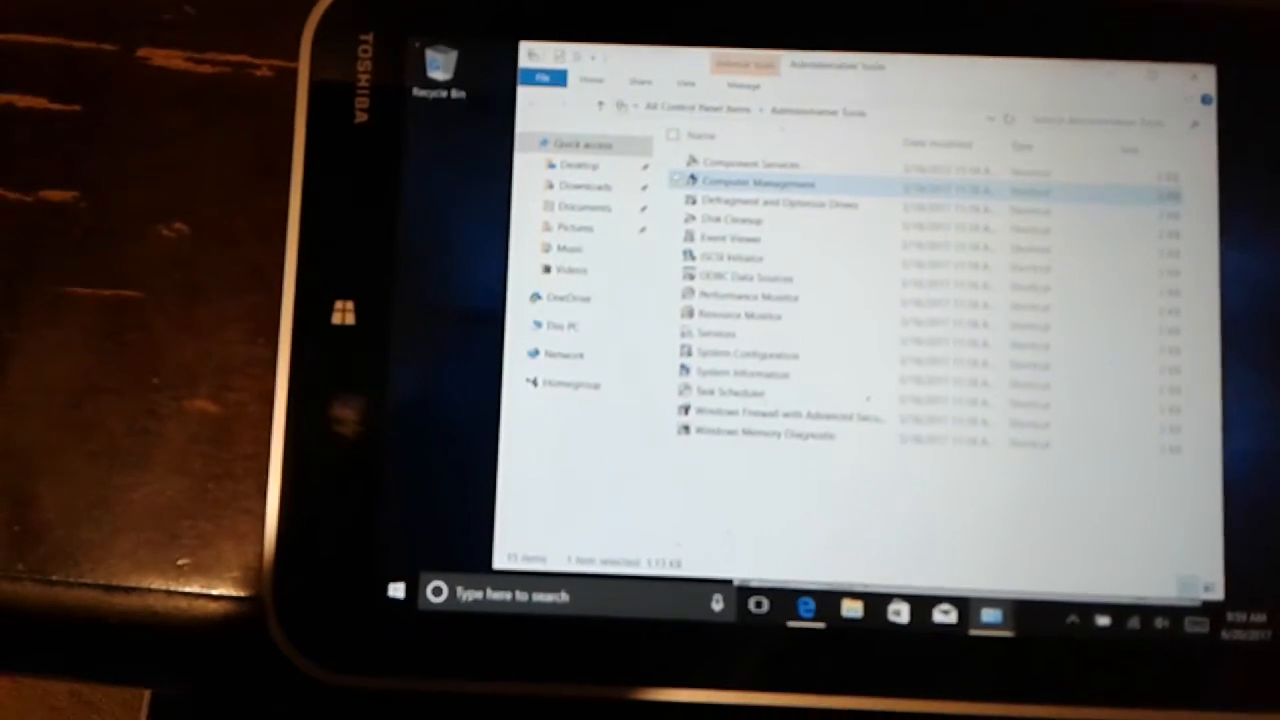
{"action": "double_click", "coordinate": [757, 182]}
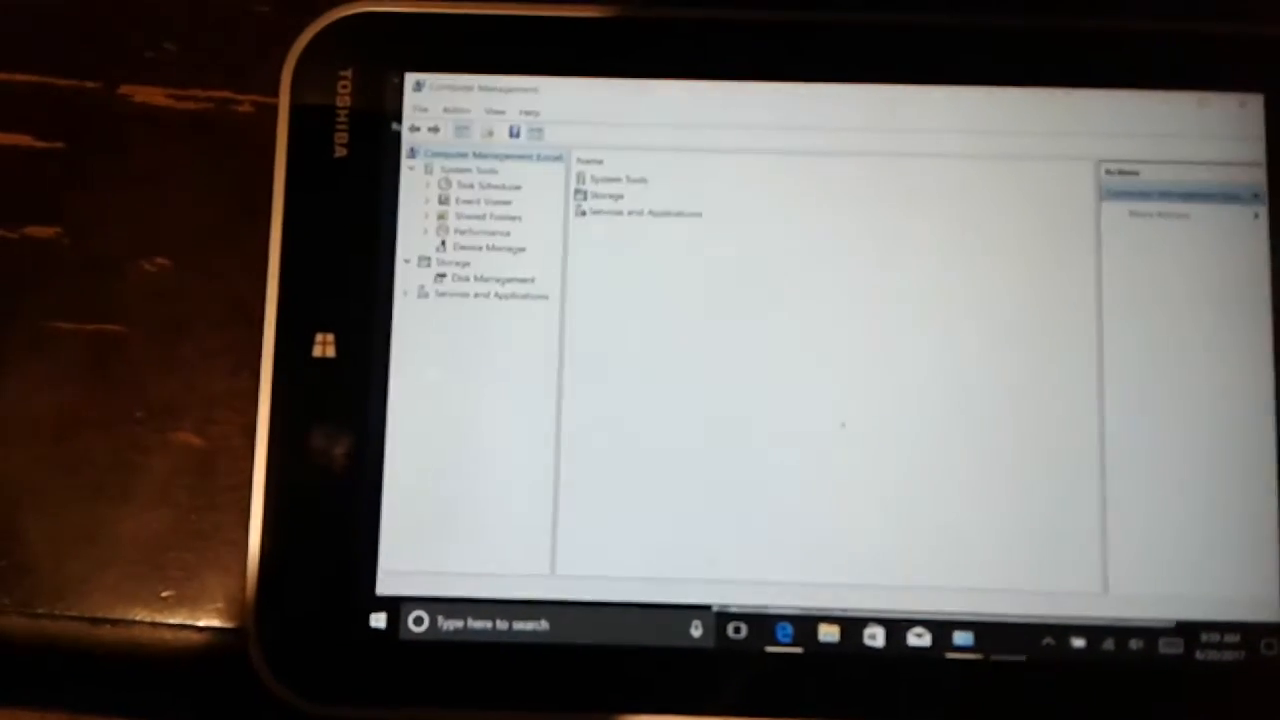